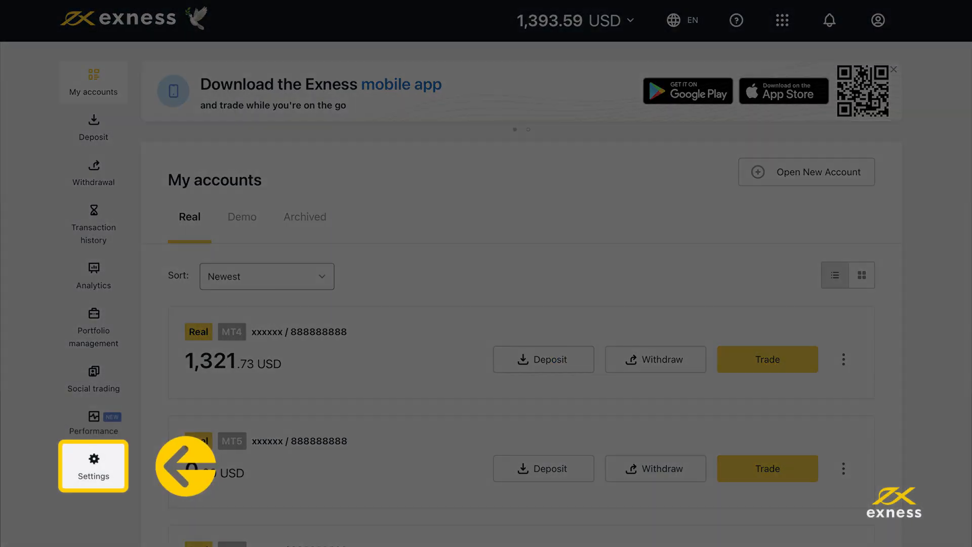
Open Settings and the Virtual Private Server tab to see the free VPS offer.
click(94, 465)
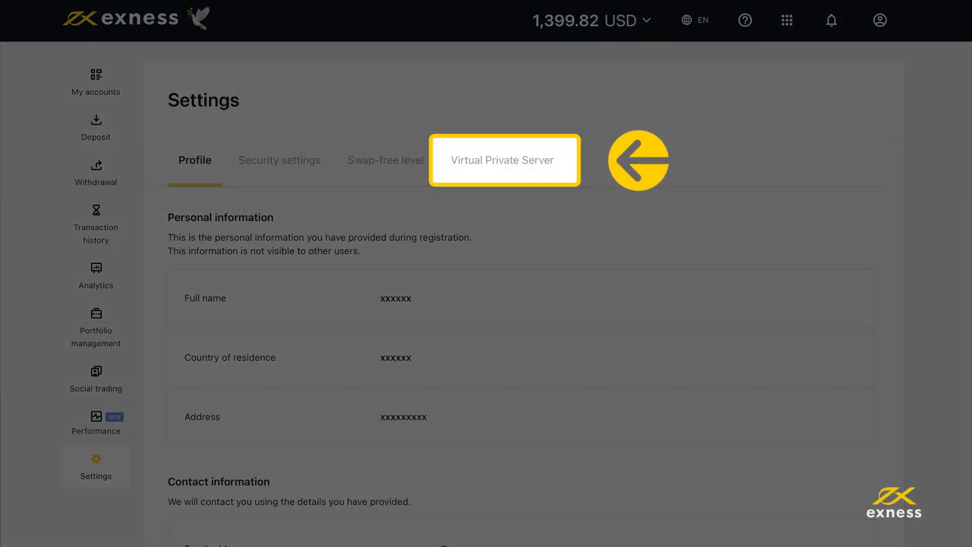
click(504, 160)
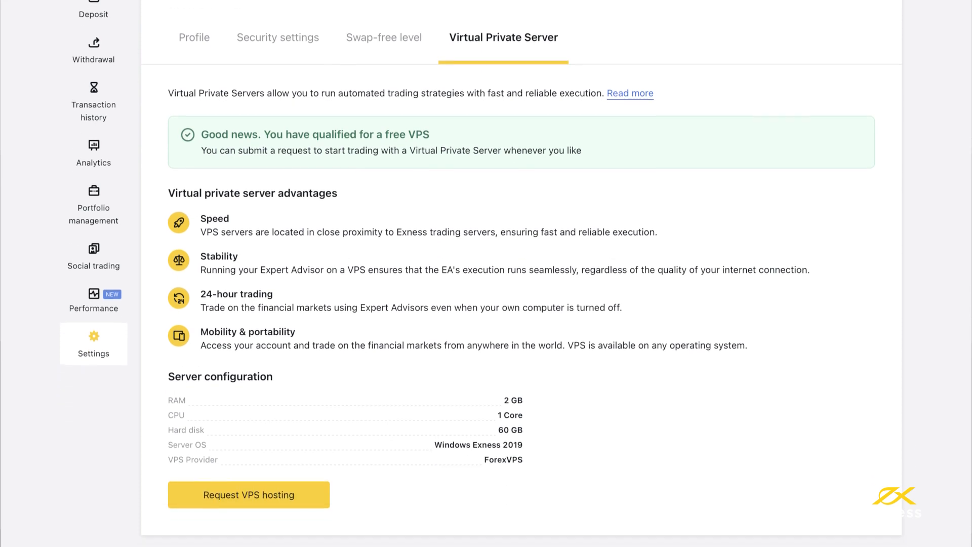
scroll(up, 3)
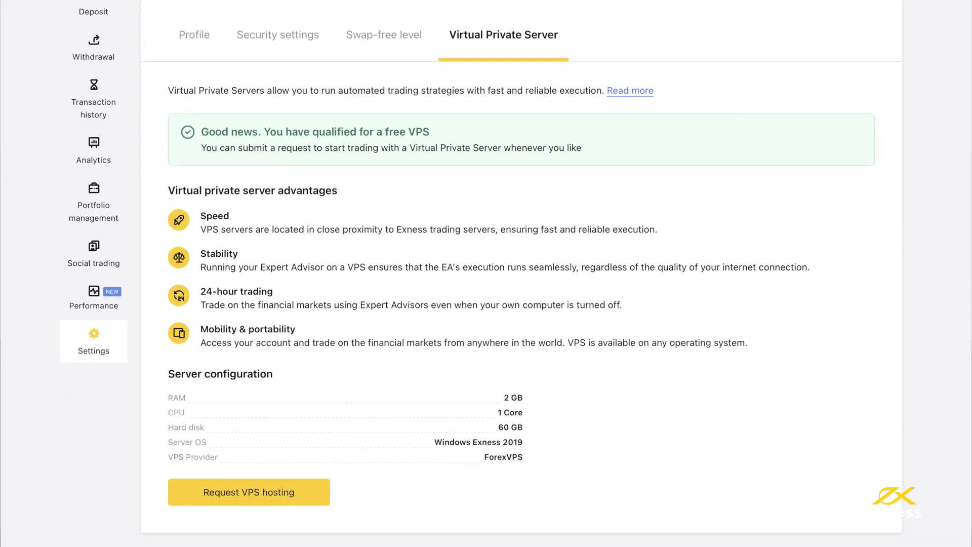
Request and order free VPS hosting, then accept the VPS User Agreement.
click(248, 492)
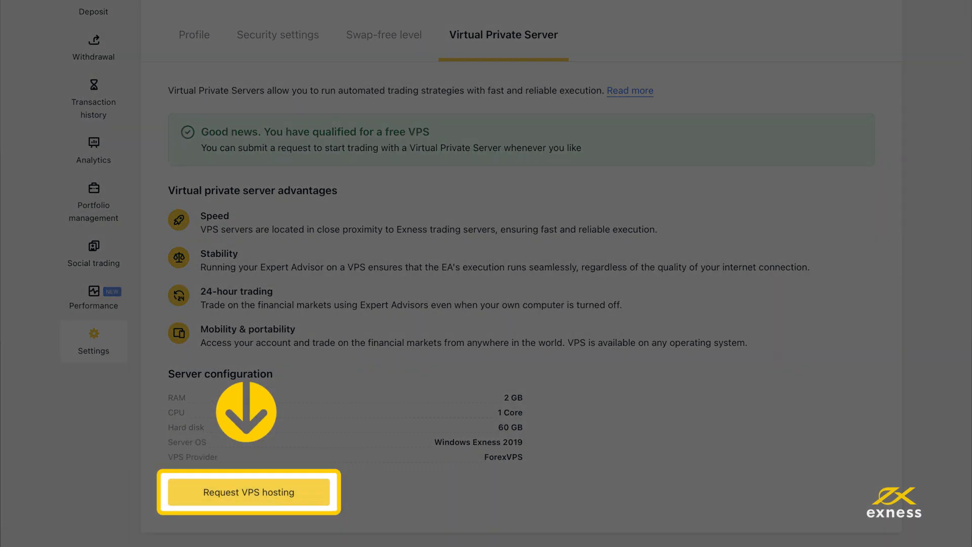
click(248, 492)
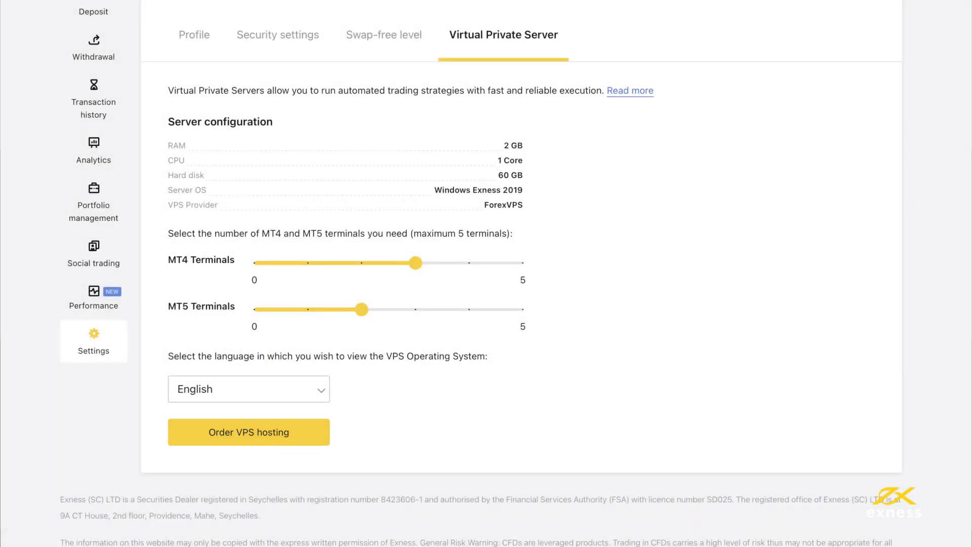
click(249, 432)
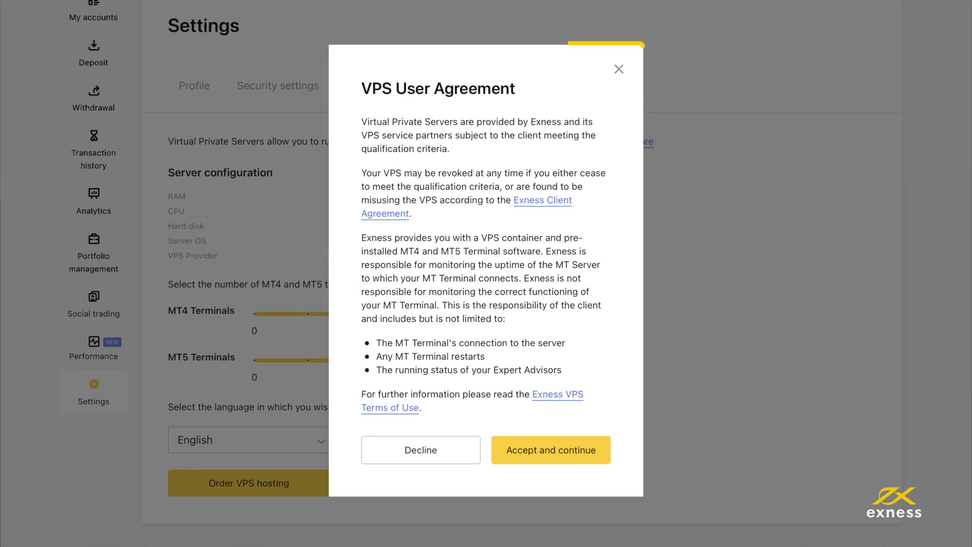
click(550, 450)
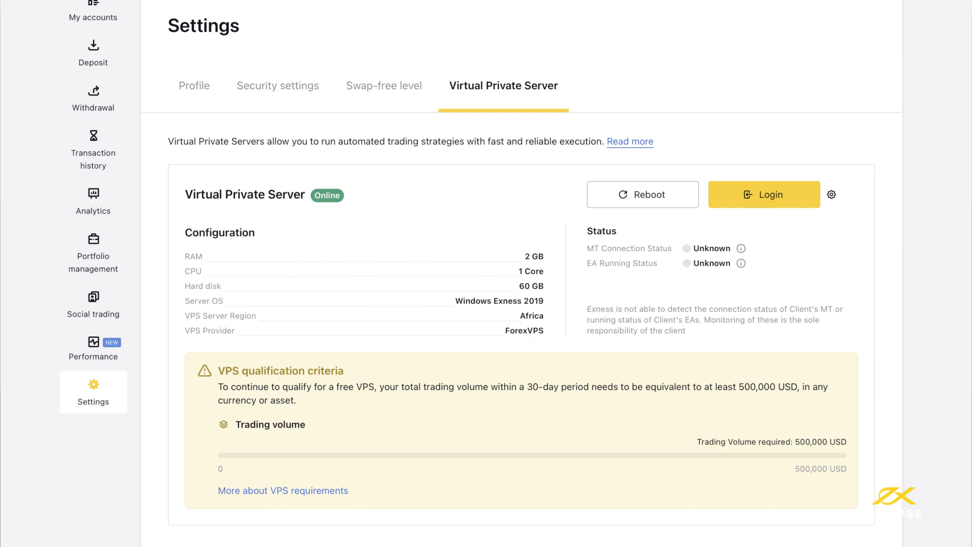
Use the Login button on the online VPS card to get login access.
click(764, 193)
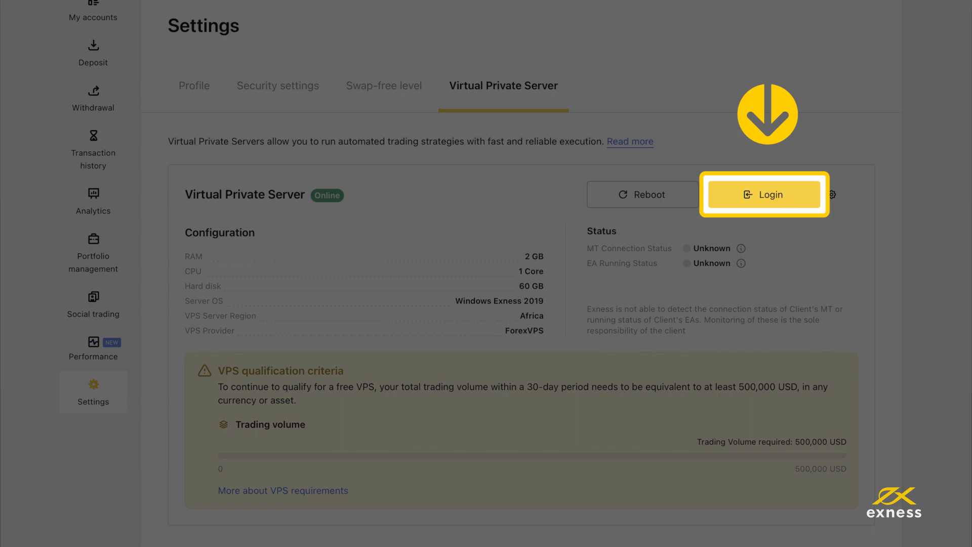
click(764, 194)
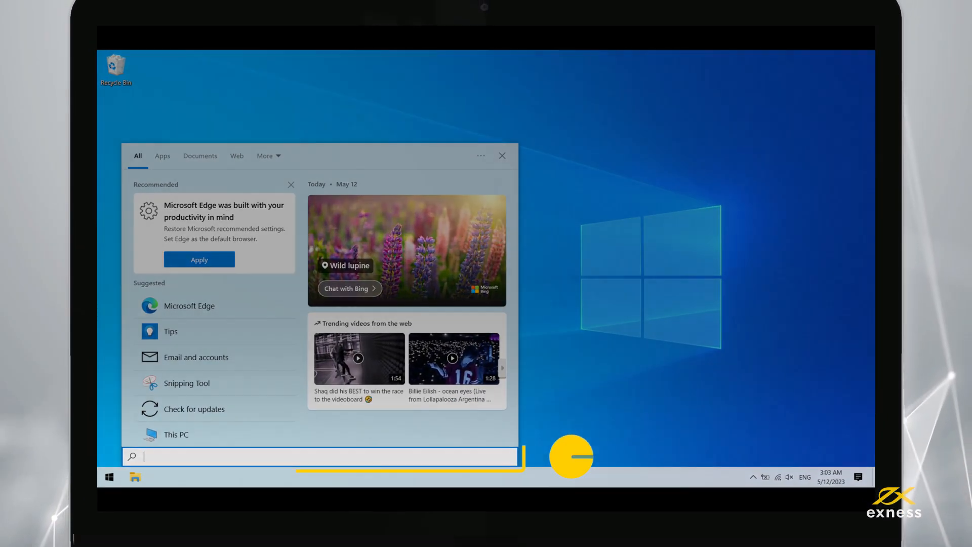
Search the Start menu for 'Remote Desktop Connection' and launch it.
click(319, 456)
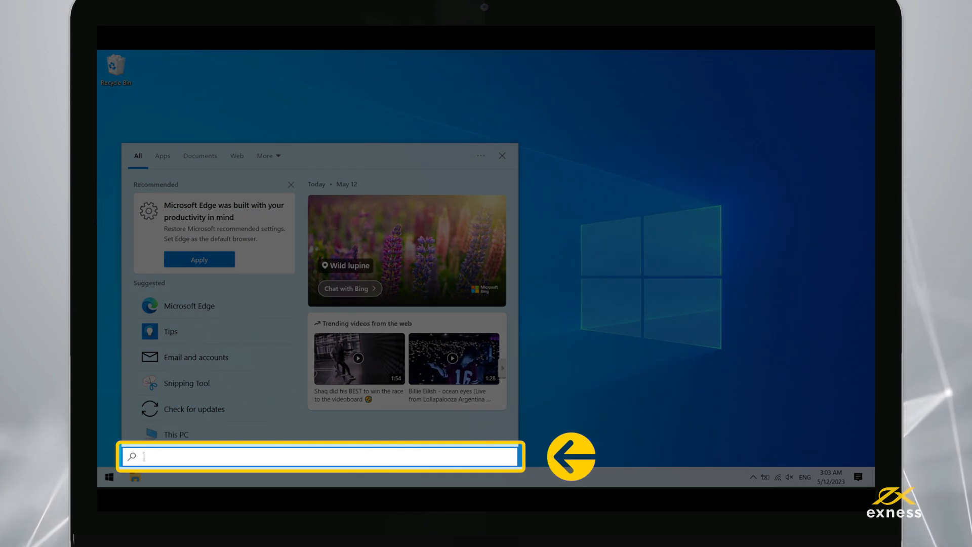
text(Remote Desktop Connection)
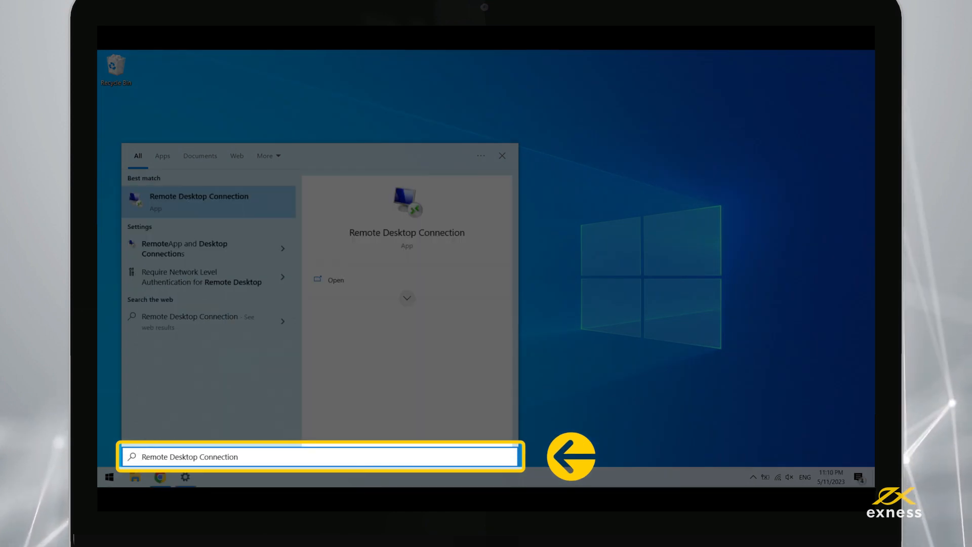
click(209, 202)
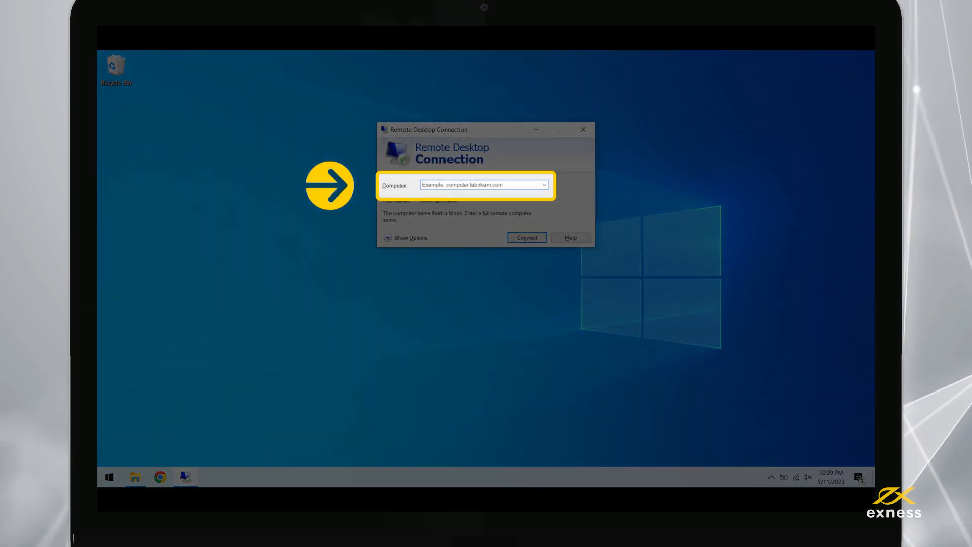
Connect Remote Desktop to 88.888.888 with additional local devices shared.
text(88.888.888)
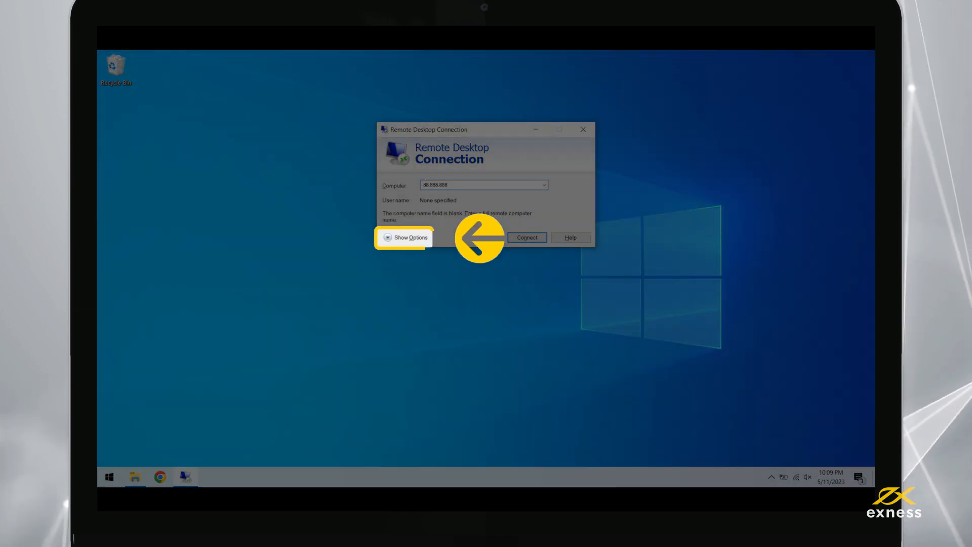
click(404, 238)
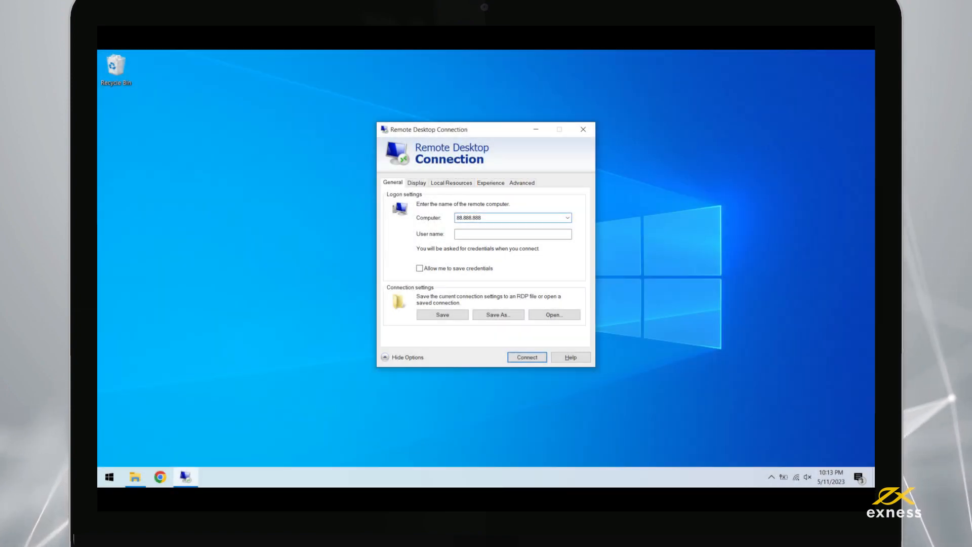
click(450, 182)
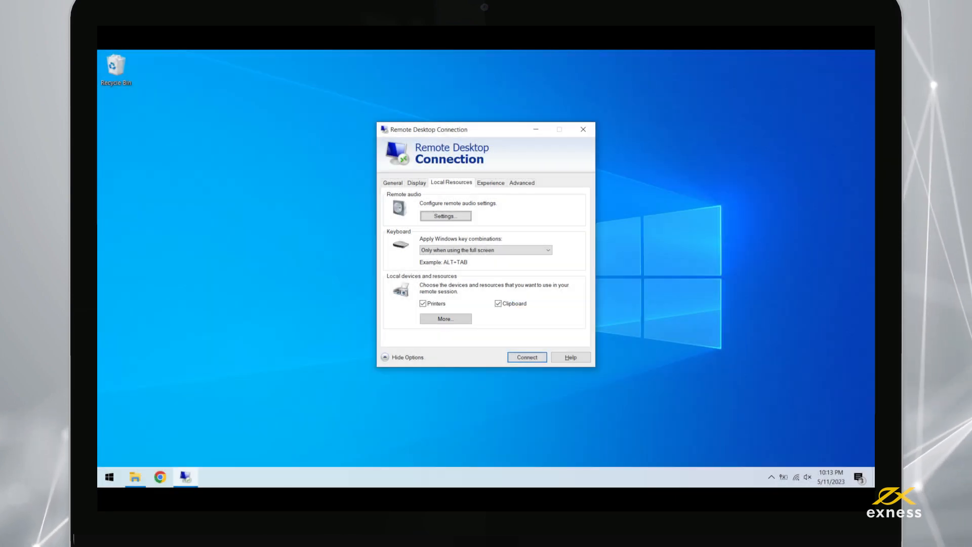
click(445, 318)
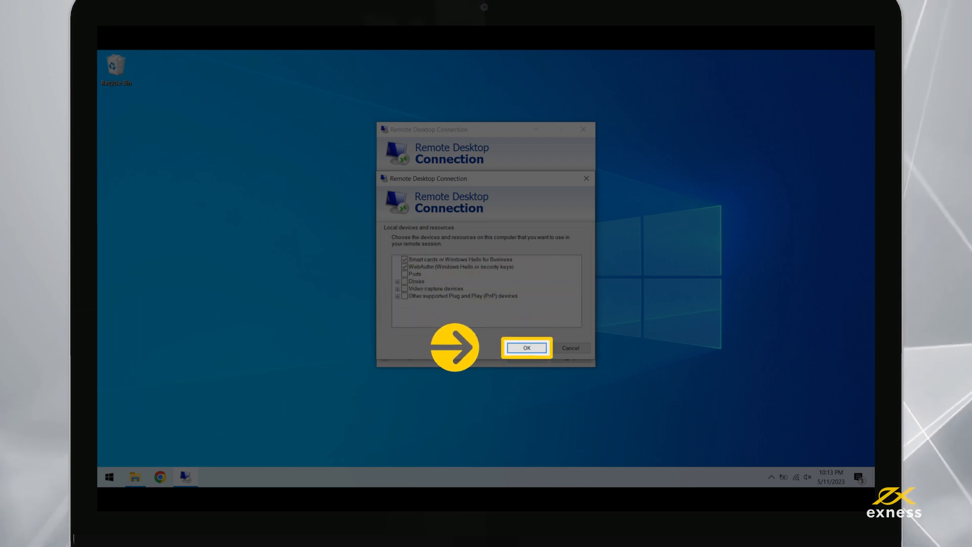
click(526, 347)
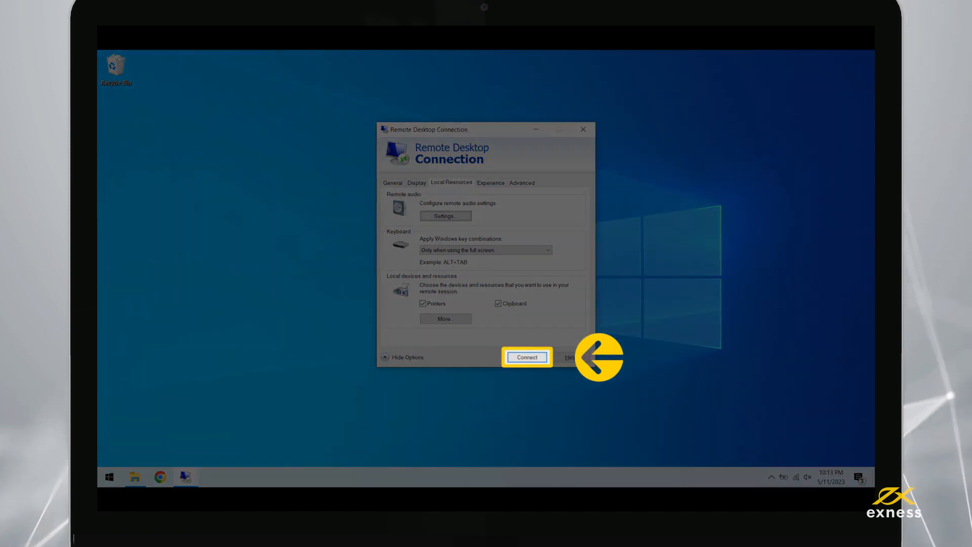
click(526, 356)
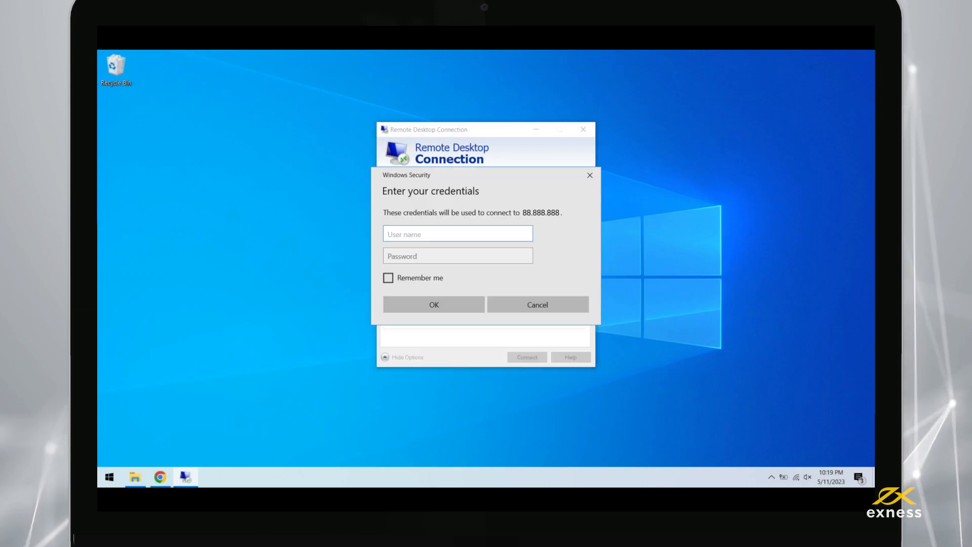